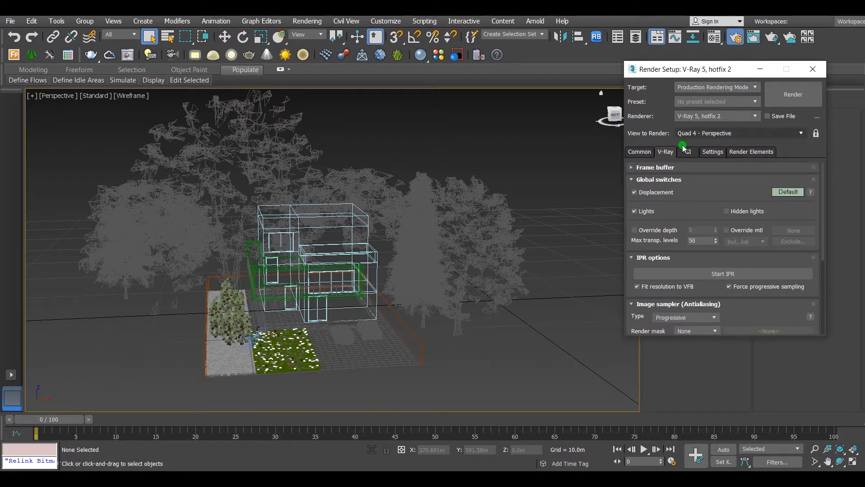
# Step: Enable V-Ray's Override mtl and assign Material #20 as the override material
pyautogui.click(713, 37)
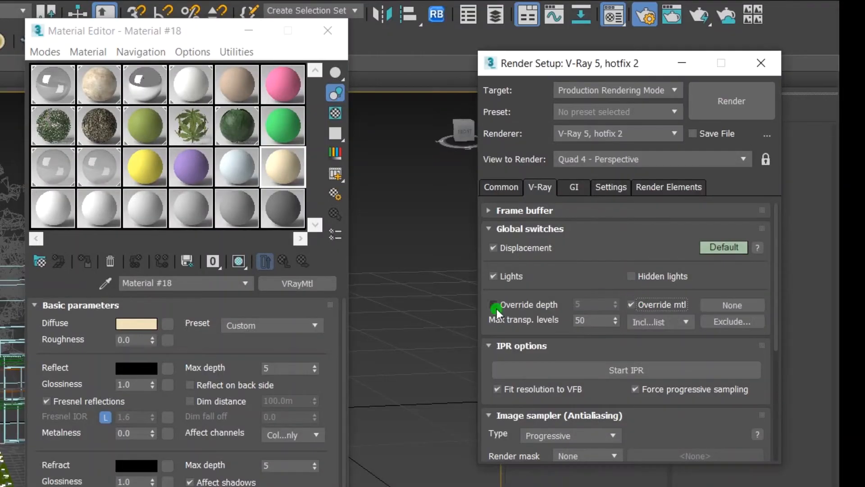
pyautogui.click(494, 304)
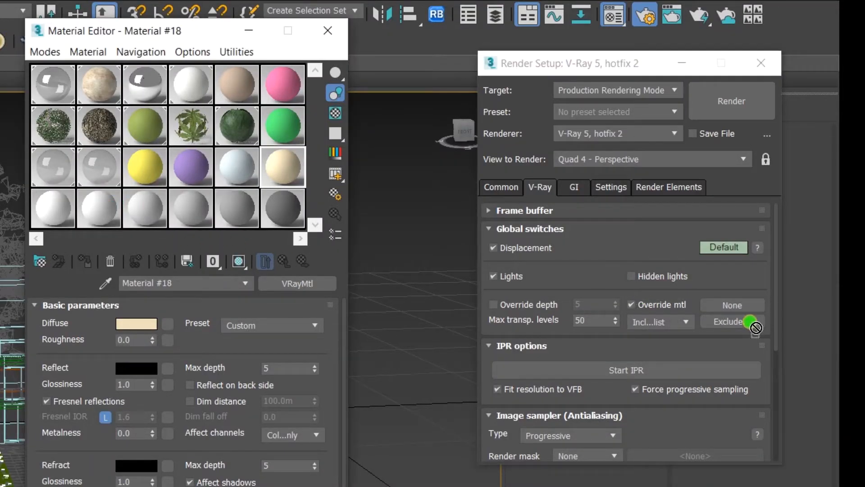
pyautogui.click(732, 305)
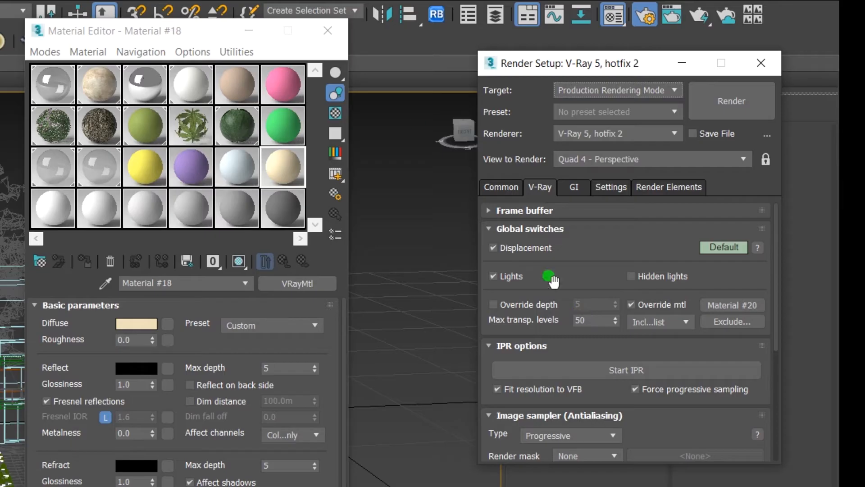
pyautogui.click(545, 111)
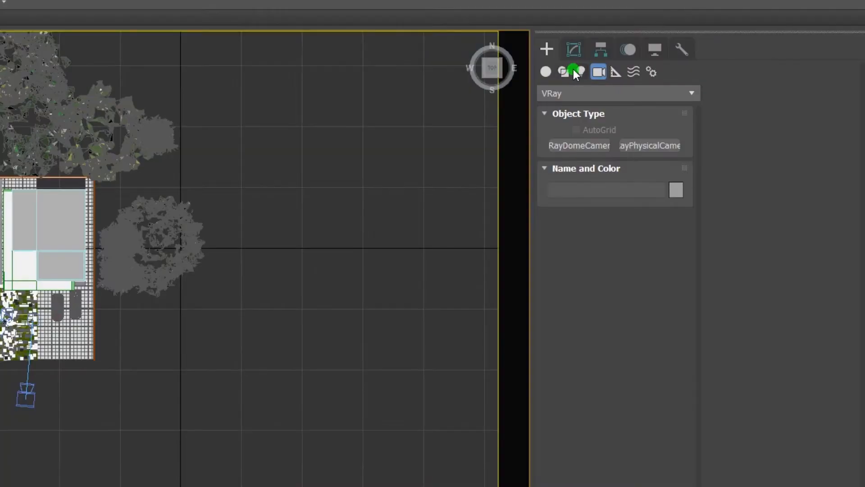
# Step: Create a VRaySun light in the Top viewport across the house
pyautogui.click(580, 72)
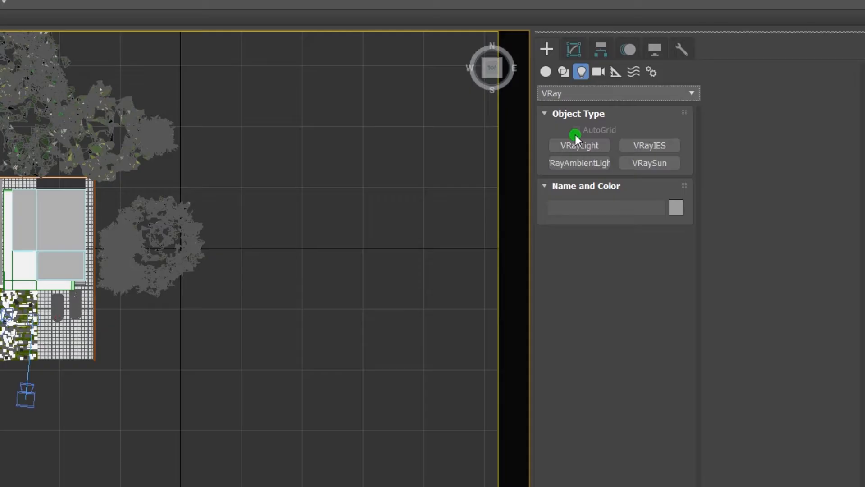
pyautogui.click(649, 162)
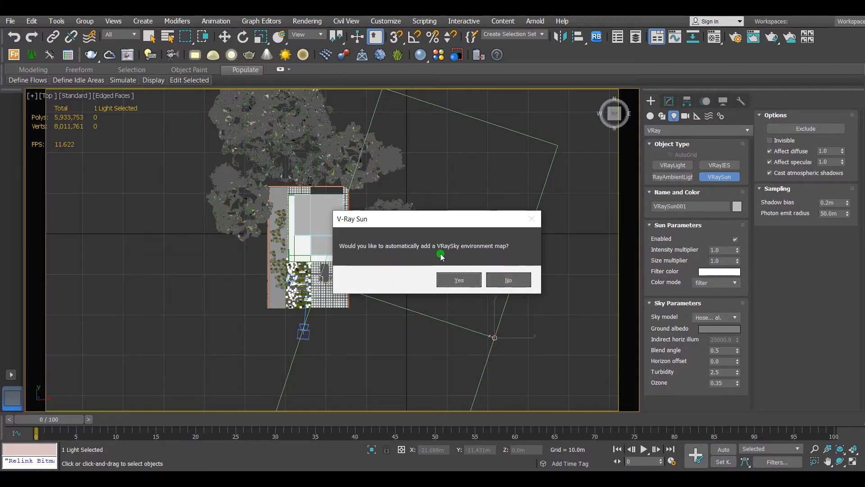
pyautogui.moveTo(458, 280)
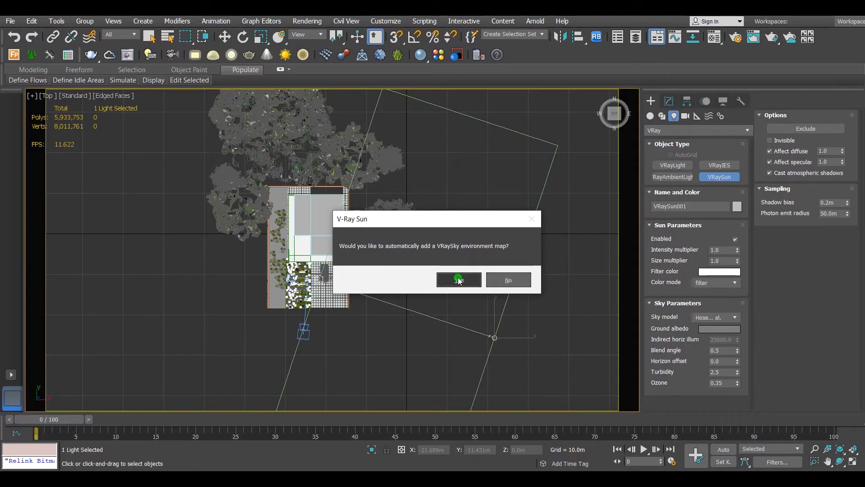
# Step: Accept the automatic VRaySky and pick up the DefaultVRaySky environment map
pyautogui.click(459, 280)
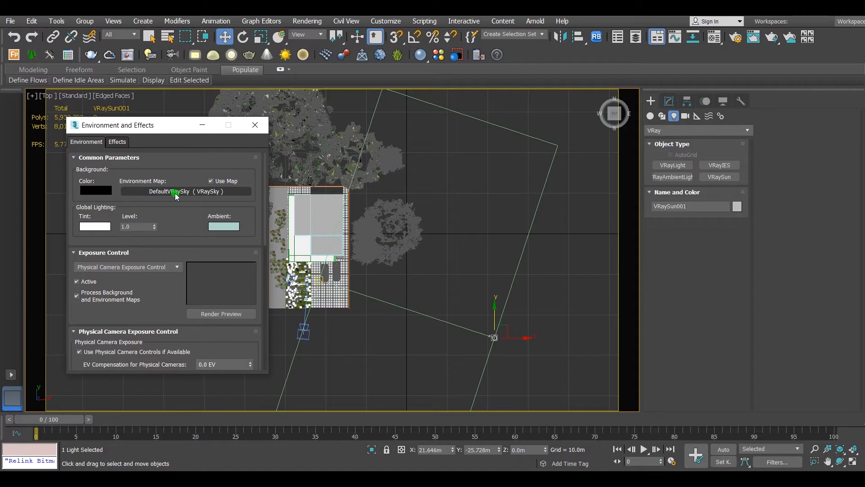
pyautogui.click(254, 125)
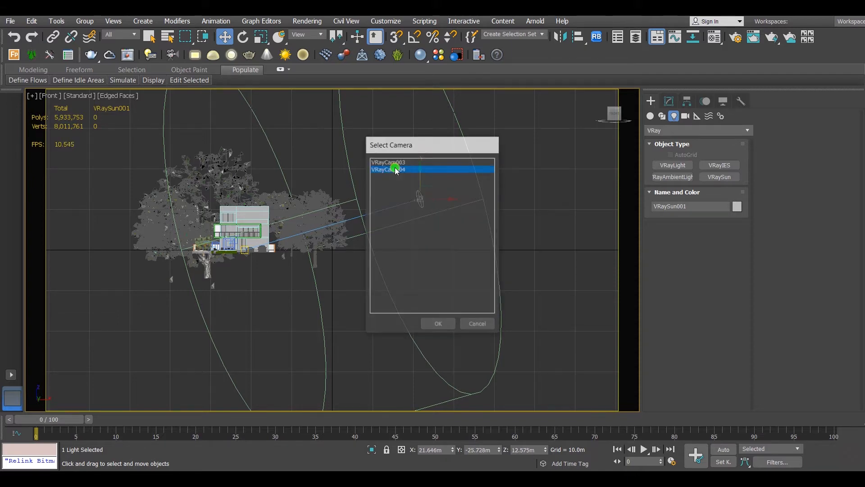
# Step: View the house through VRayCam004 and start a test render
pyautogui.click(437, 324)
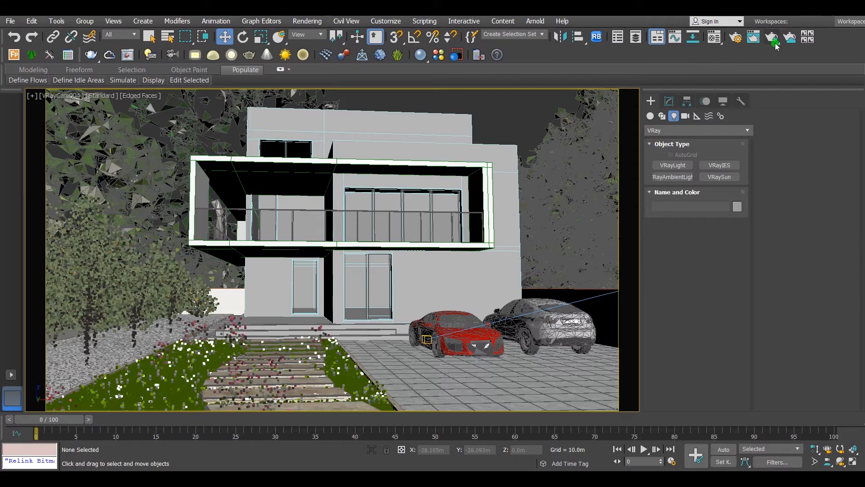
pyautogui.click(774, 37)
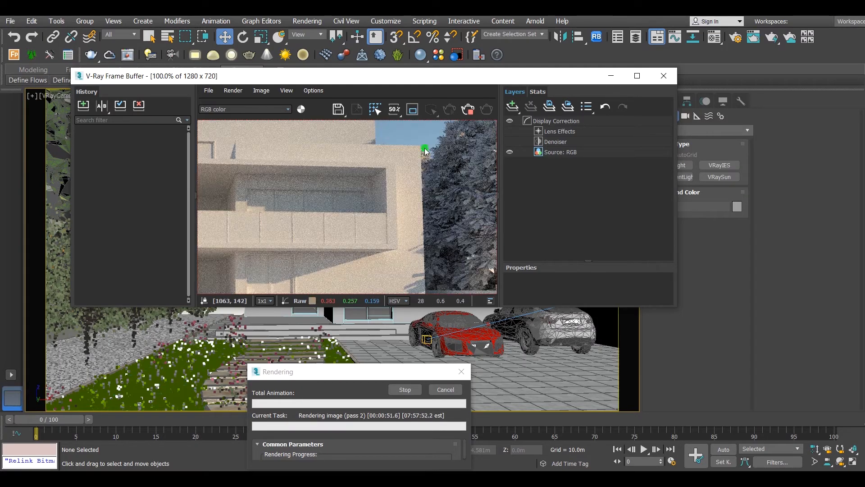
pyautogui.moveTo(384, 269)
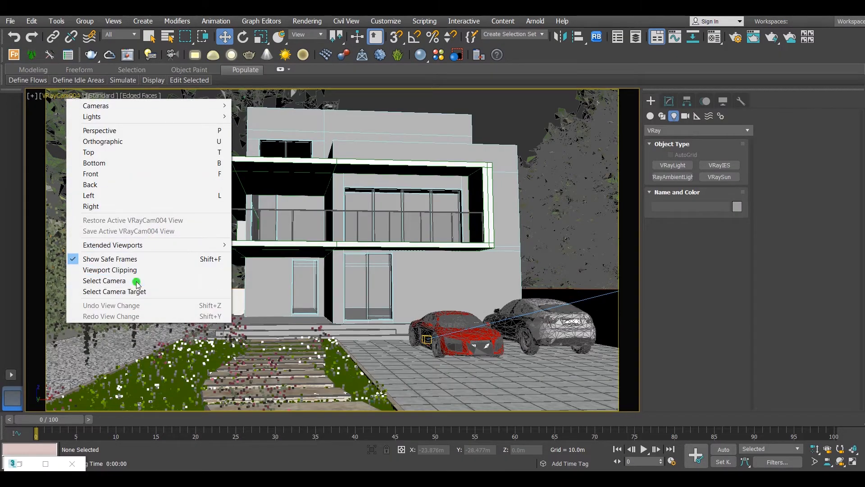
# Step: Select VRayCam004 and apply Guess vert tilt to straighten the house's verticals
pyautogui.click(104, 280)
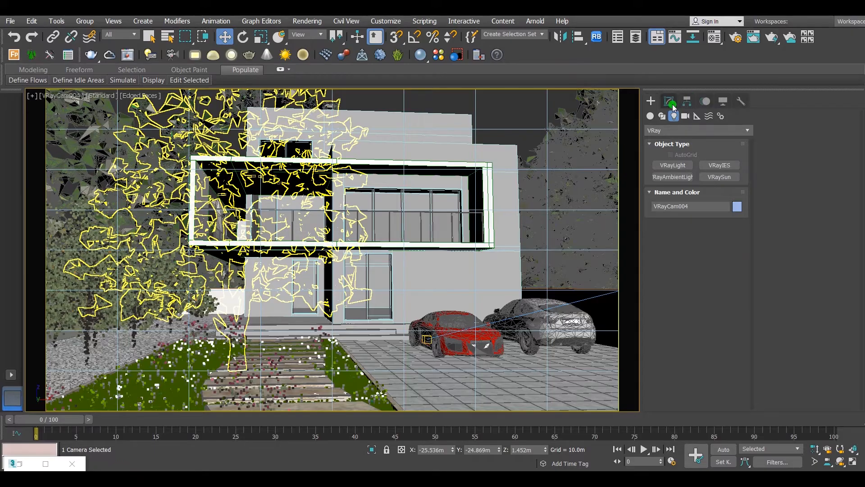
pyautogui.click(669, 100)
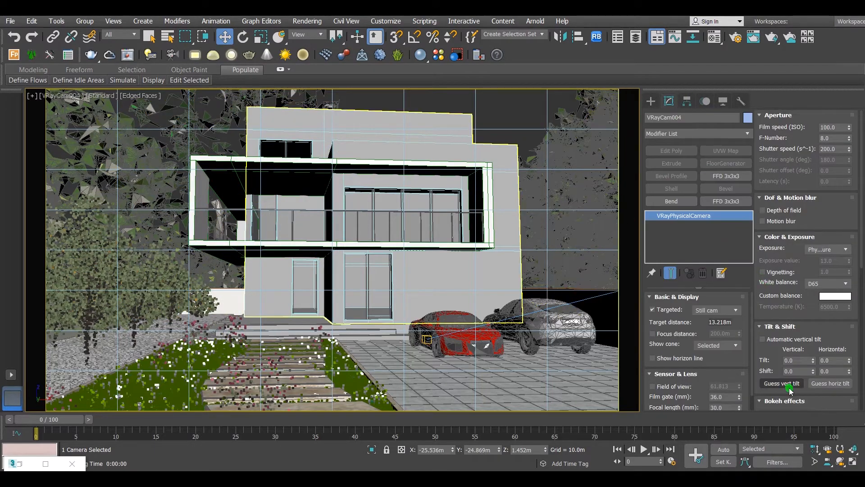
pyautogui.click(781, 383)
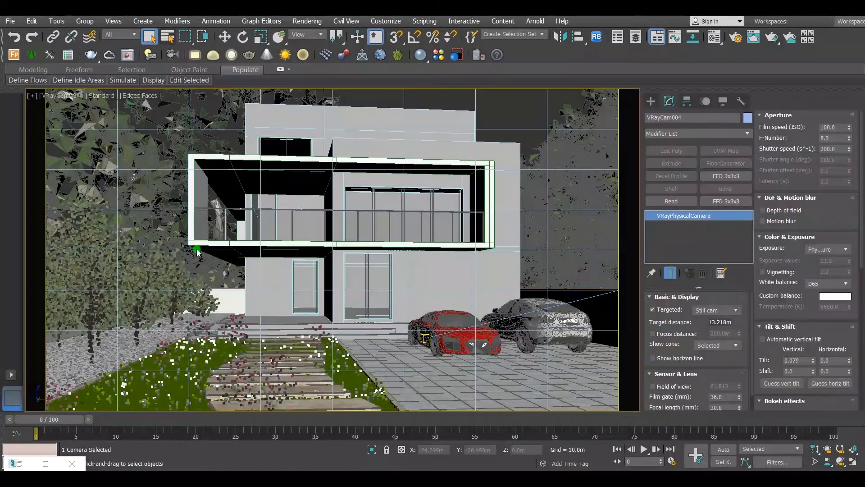
pyautogui.click(85, 25)
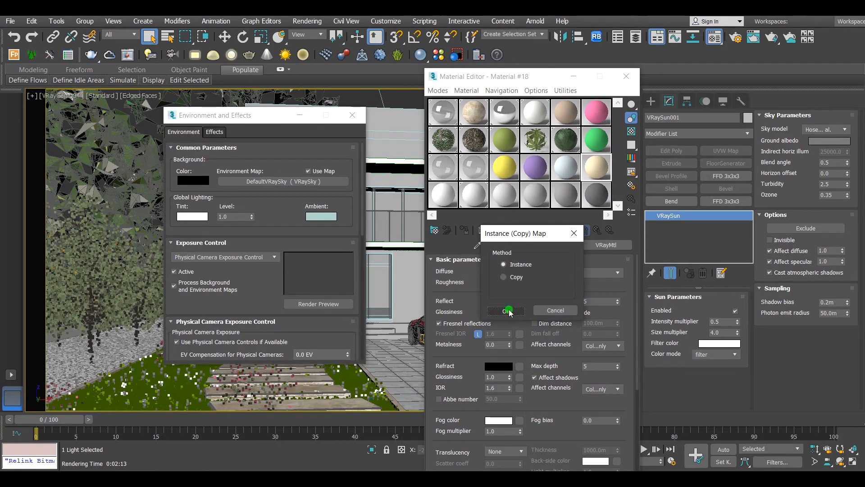
# Step: Instance DefaultVRaySky into the Material Editor and set VRaySun001 as its sun node
pyautogui.click(506, 310)
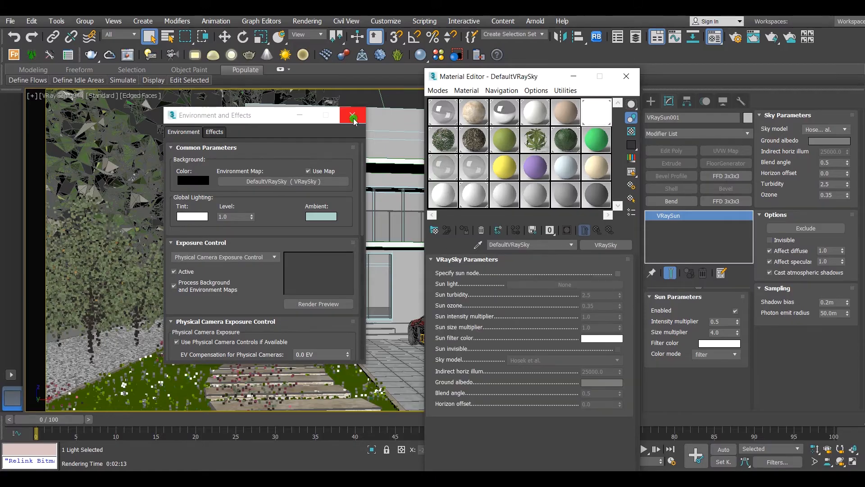
pyautogui.click(352, 115)
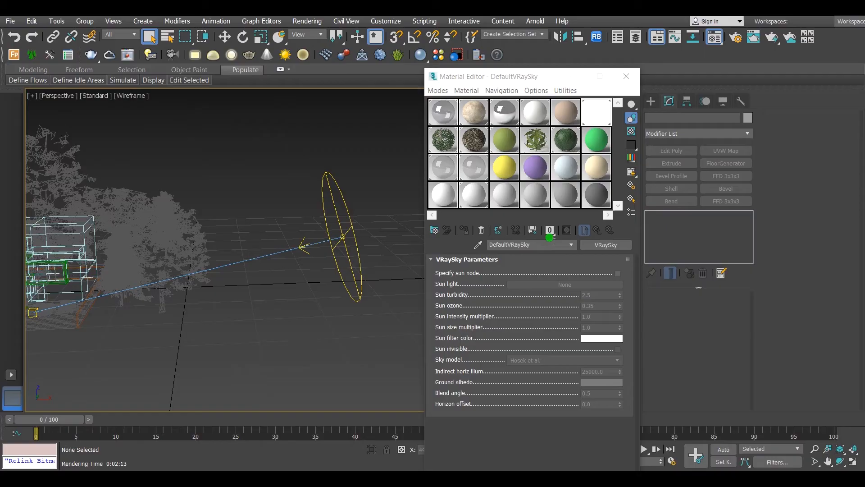
pyautogui.click(564, 285)
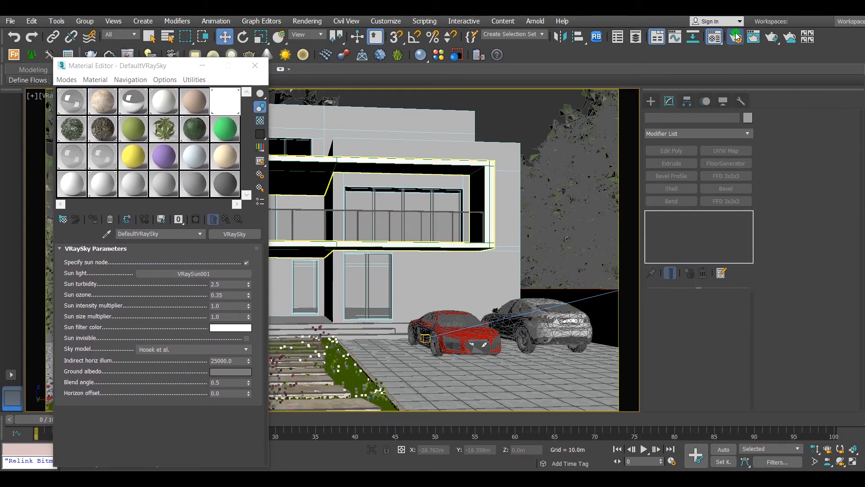
# Step: Render the VRayCam004 view in clay override mode from Render Setup
pyautogui.click(734, 37)
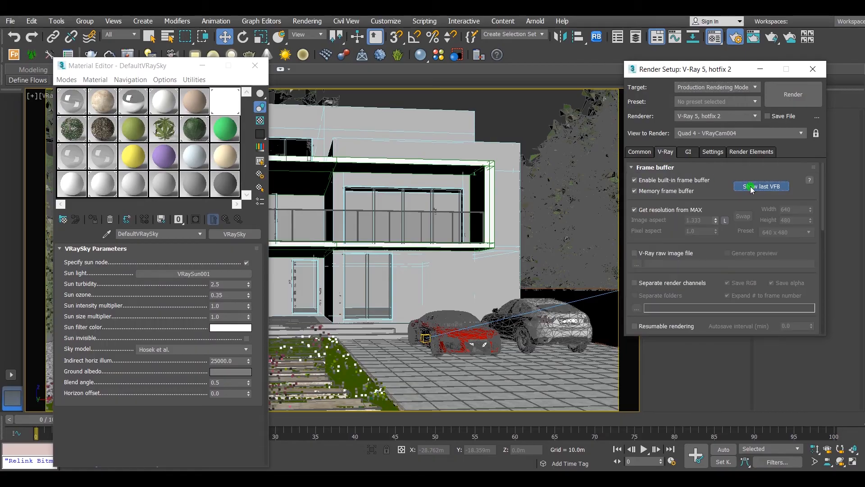
pyautogui.click(761, 186)
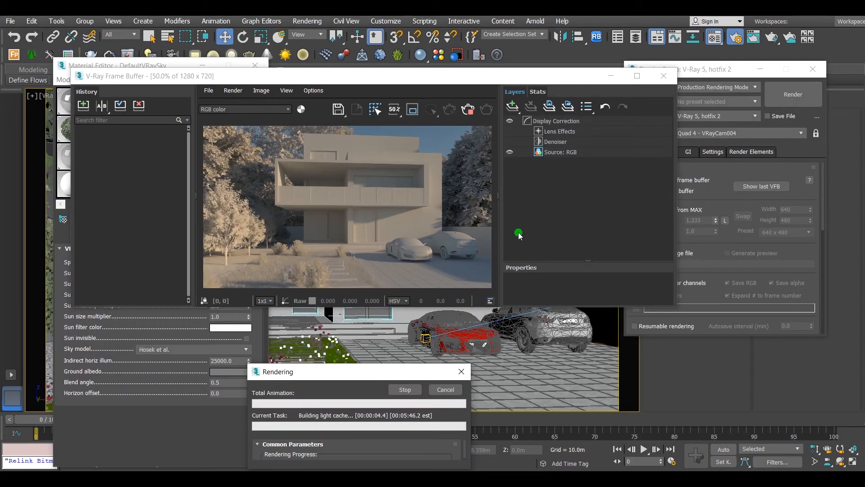